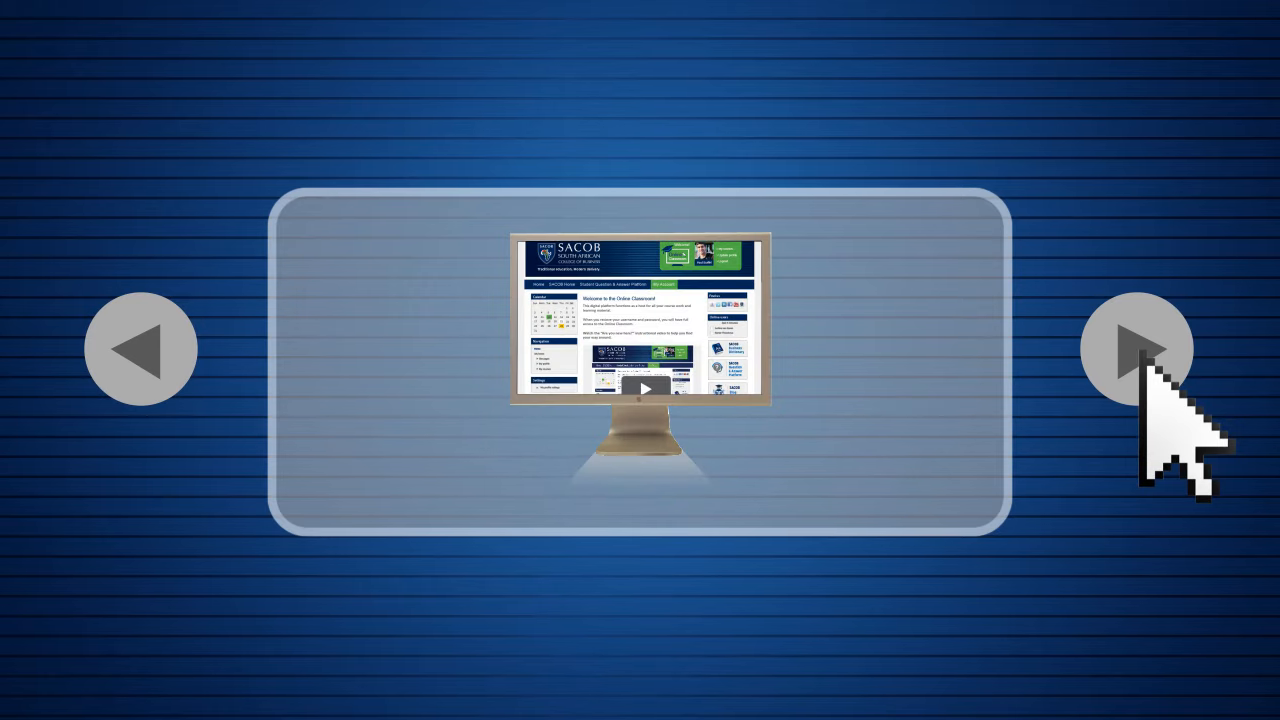
Advance the promo slideshow to SACOB's Short Courses page and scroll to its course list.
left_click(1136, 348)
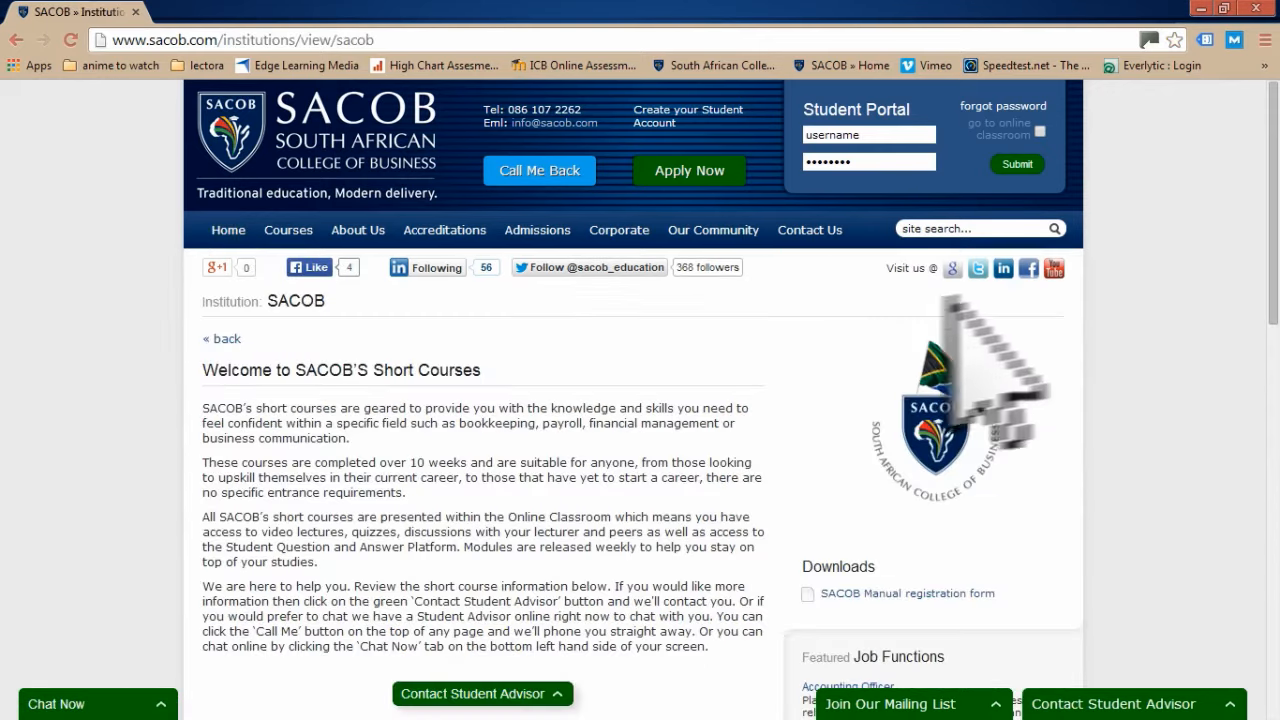
scroll("down", 3)
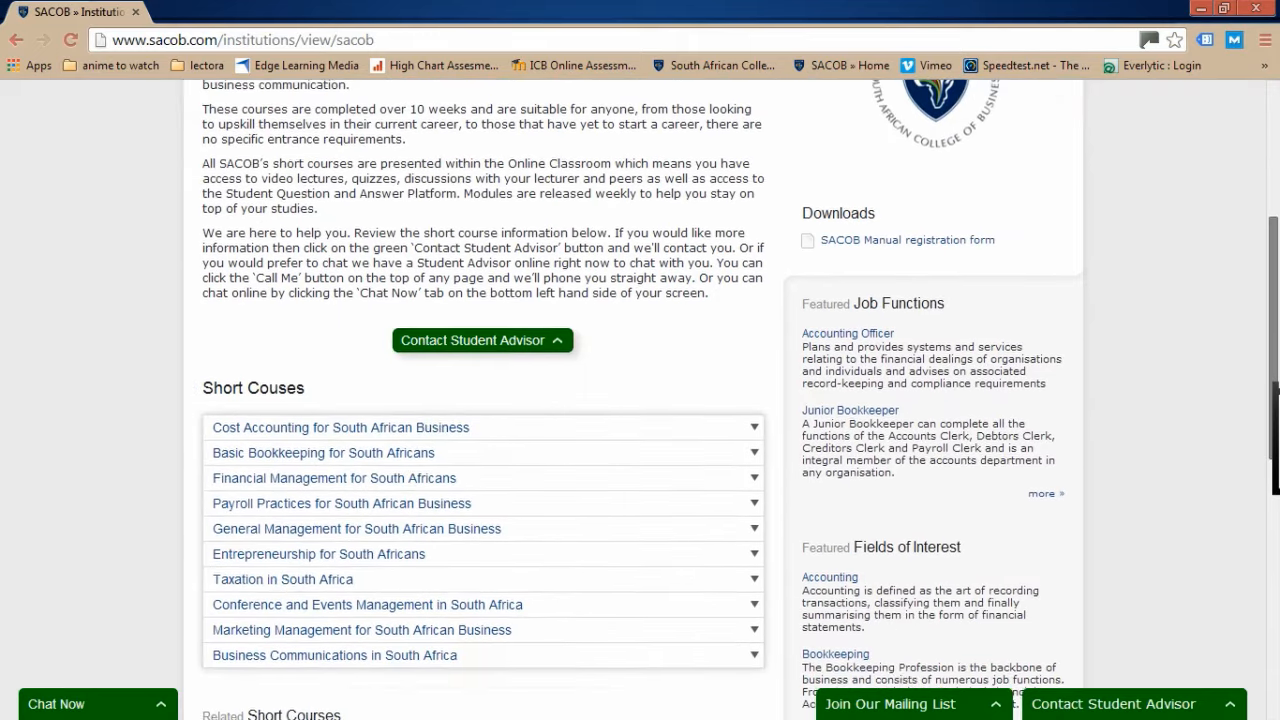